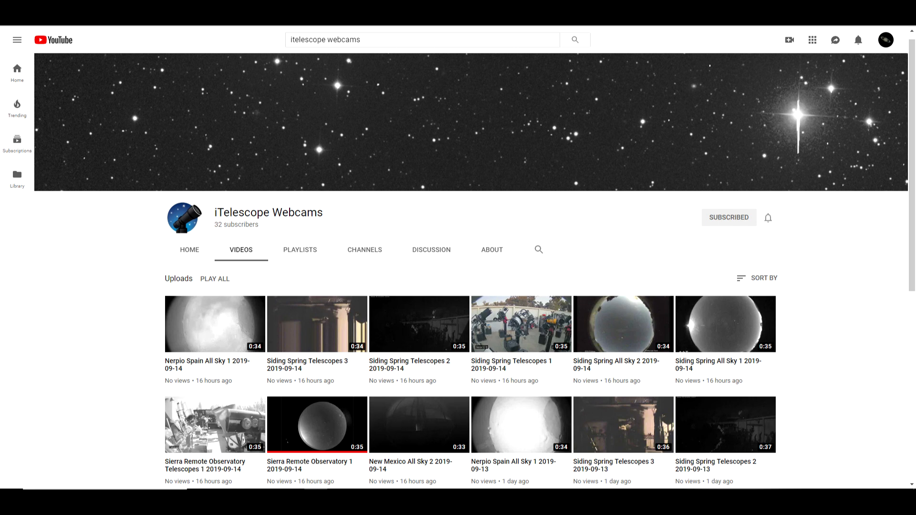
Select the computed azimuth cell (136.99) beneath the apparent RA/Dec values on the Moon sheet
click(316, 425)
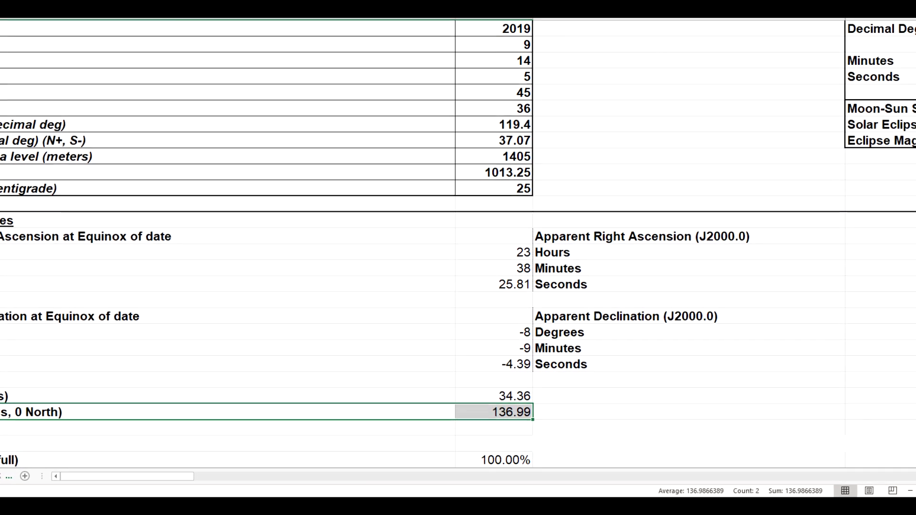
scroll(down, 3)
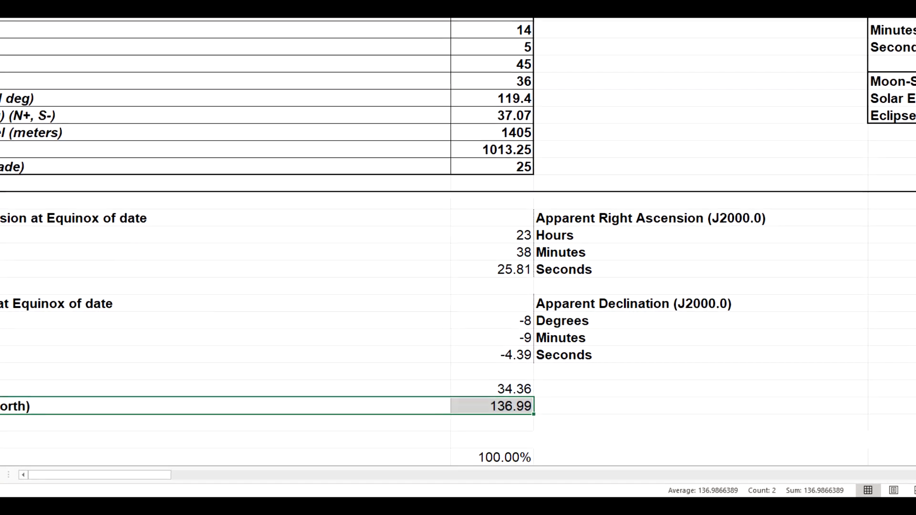
scroll(down, 3)
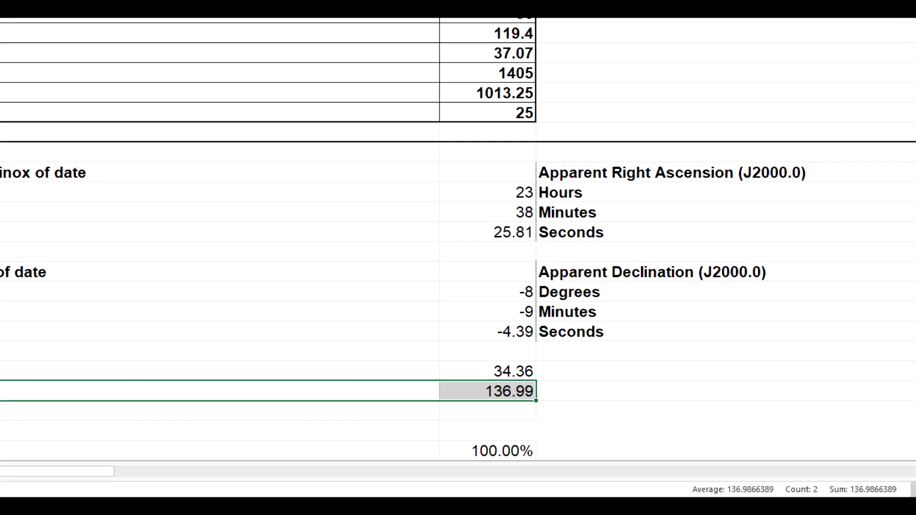
scroll(up, 3)
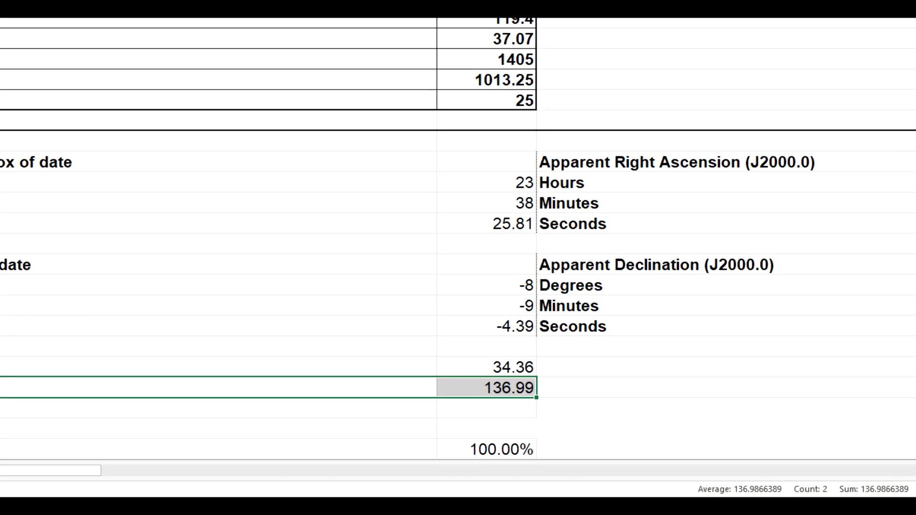